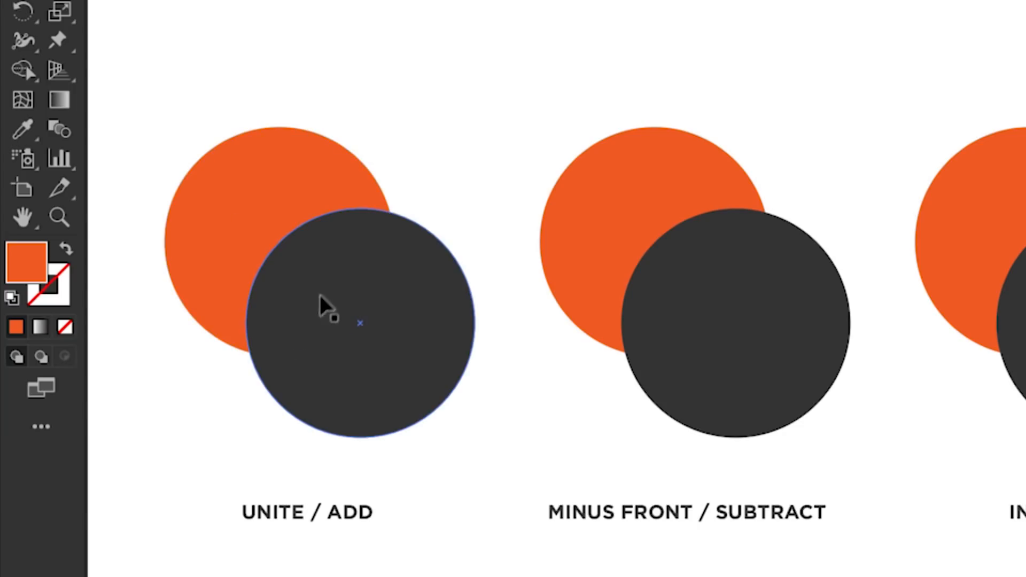
{"action": "mouse_move", "coordinate": [343, 327]}
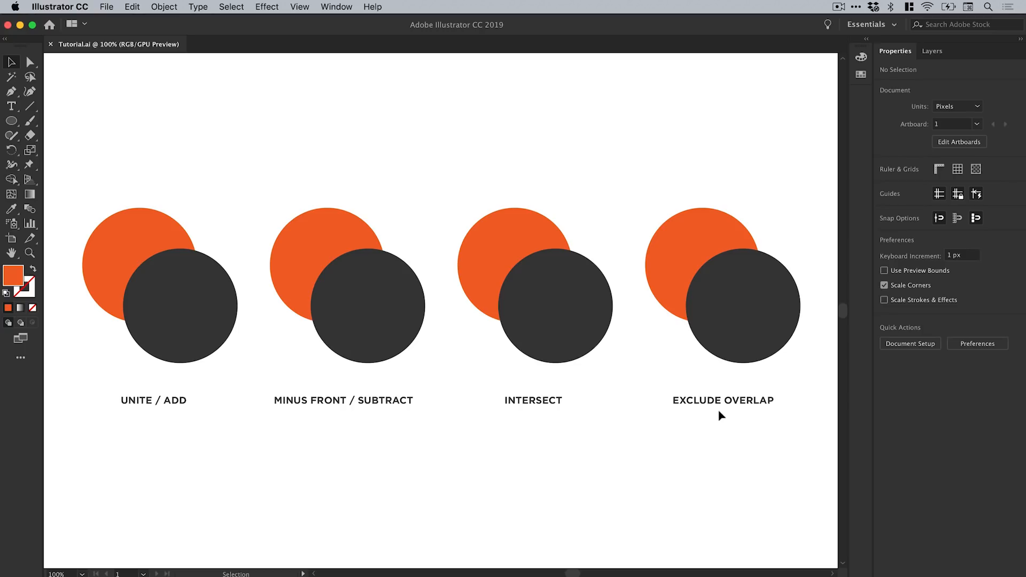
- Select the Unite circle pair and bring up the Pathfinder panel from the Window menu
{"action": "left_click_drag", "start_coordinate": [105, 139], "coordinate": [203, 322]}
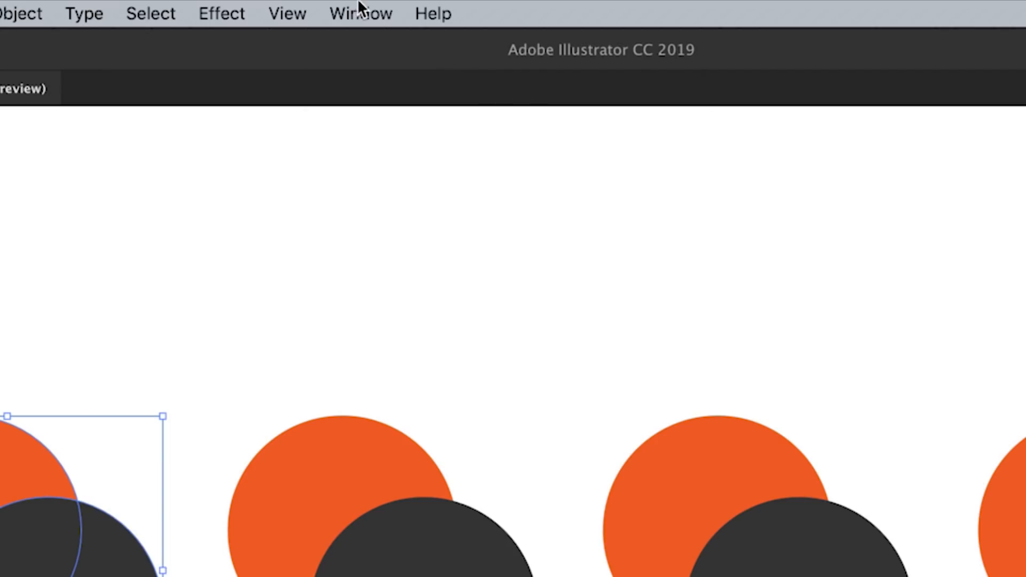
{"action": "left_click", "coordinate": [361, 12]}
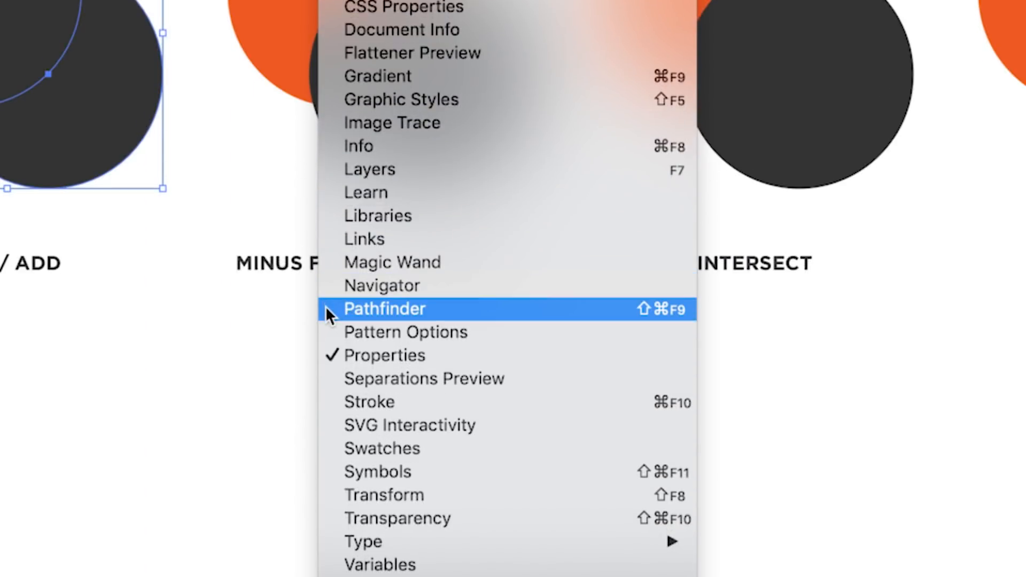
{"action": "left_click", "coordinate": [385, 309]}
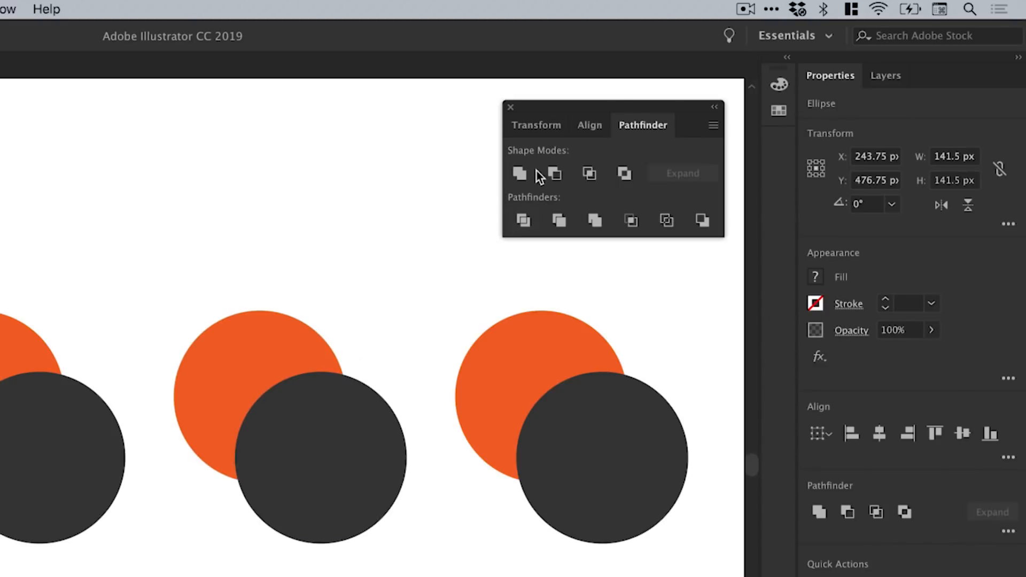
{"action": "mouse_move", "coordinate": [524, 146]}
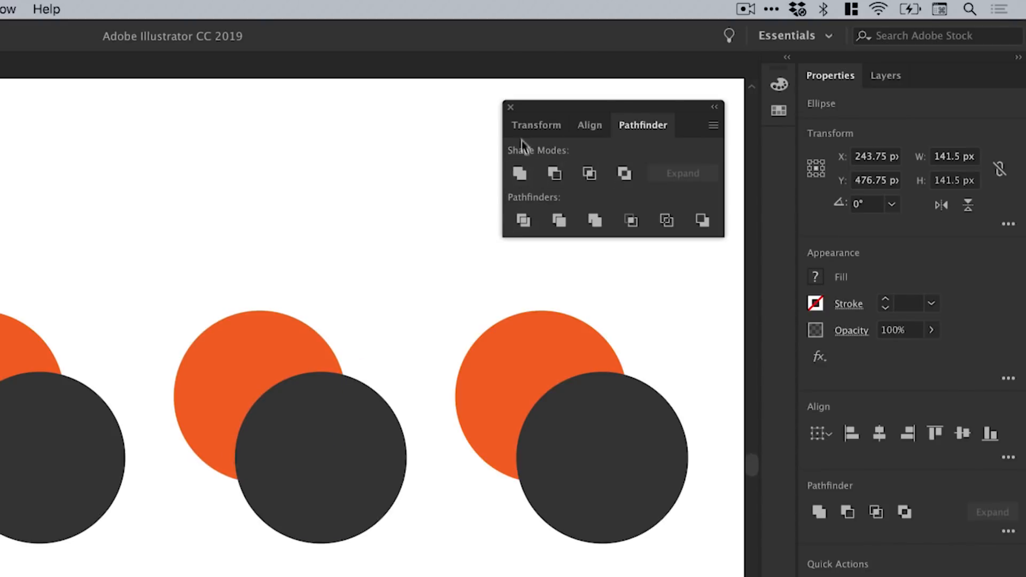
- Dismiss the floating panel and Unite the first pair into one dark shape via Properties
{"action": "left_click", "coordinate": [511, 106]}
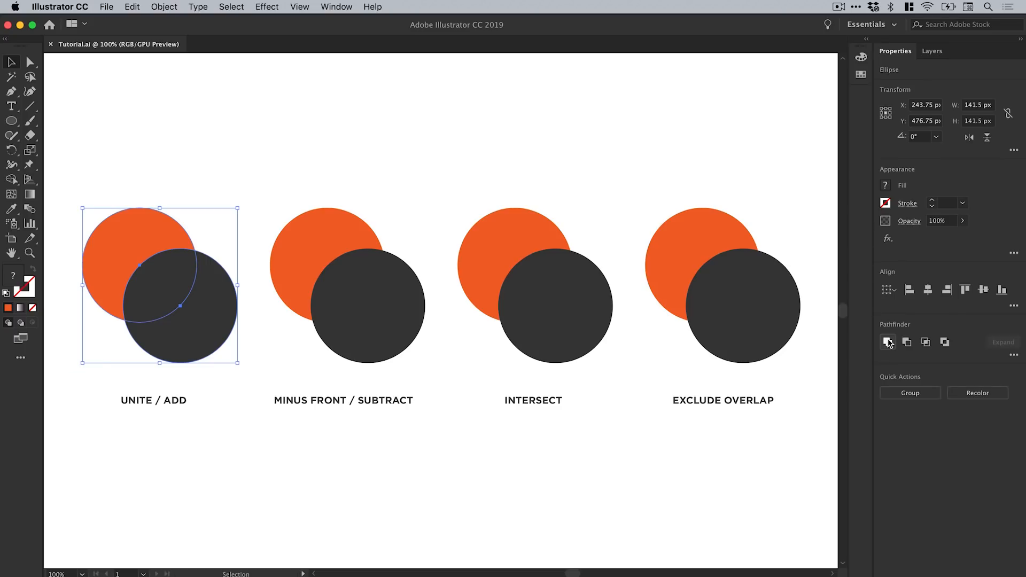
{"action": "left_click", "coordinate": [888, 342]}
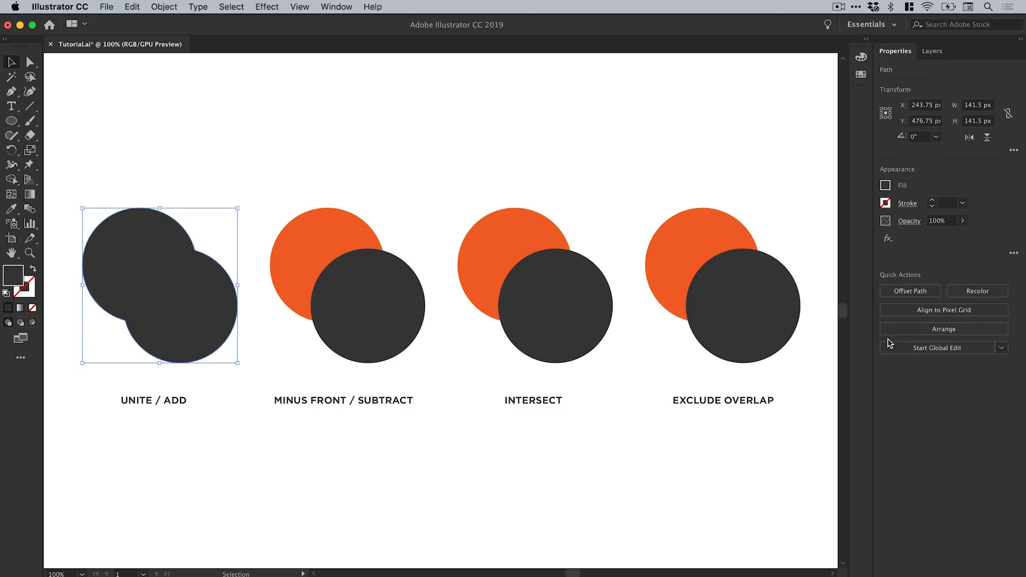
{"action": "mouse_move", "coordinate": [318, 176]}
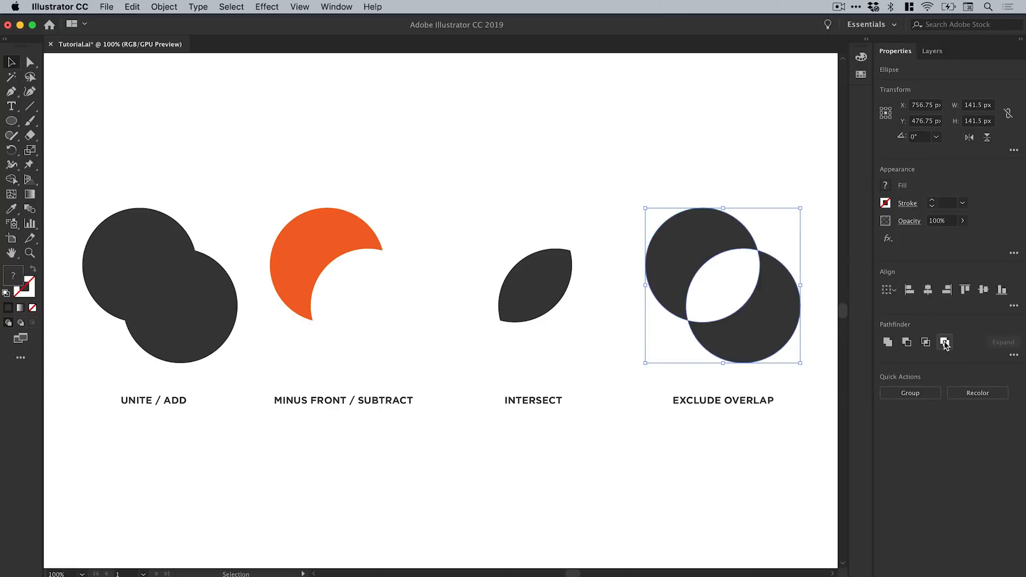
- Apply Exclude Overlap to the last pair, hollowing where the two circles overlap
{"action": "left_click", "coordinate": [945, 342]}
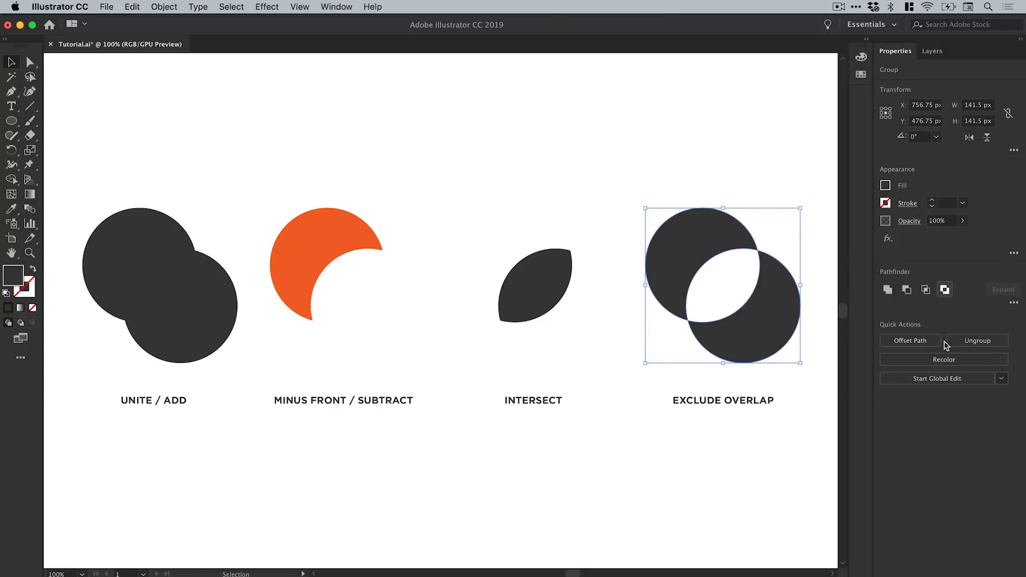